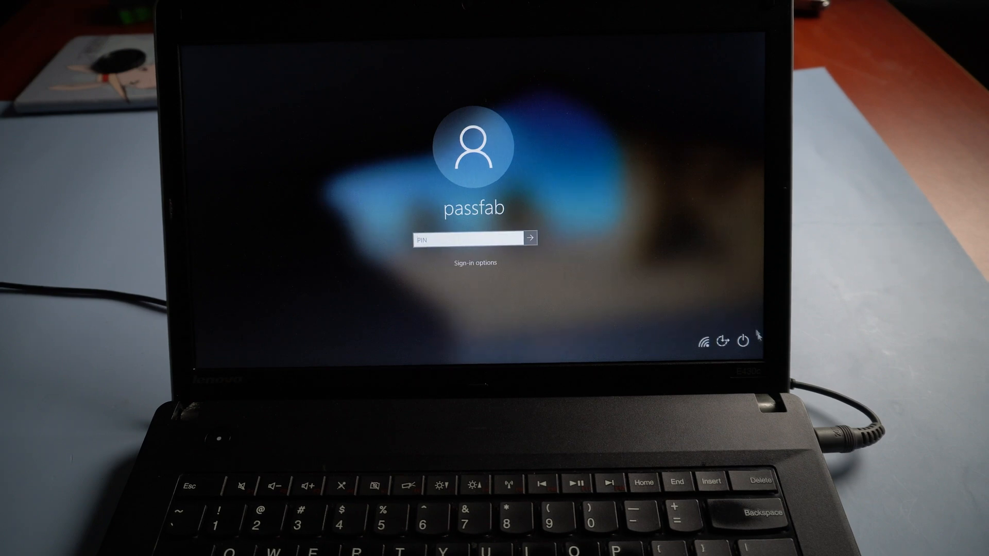
Restart the laptop into the boot USB and choose the E:\WINDOWS Windows 10 Home installation.
click(742, 341)
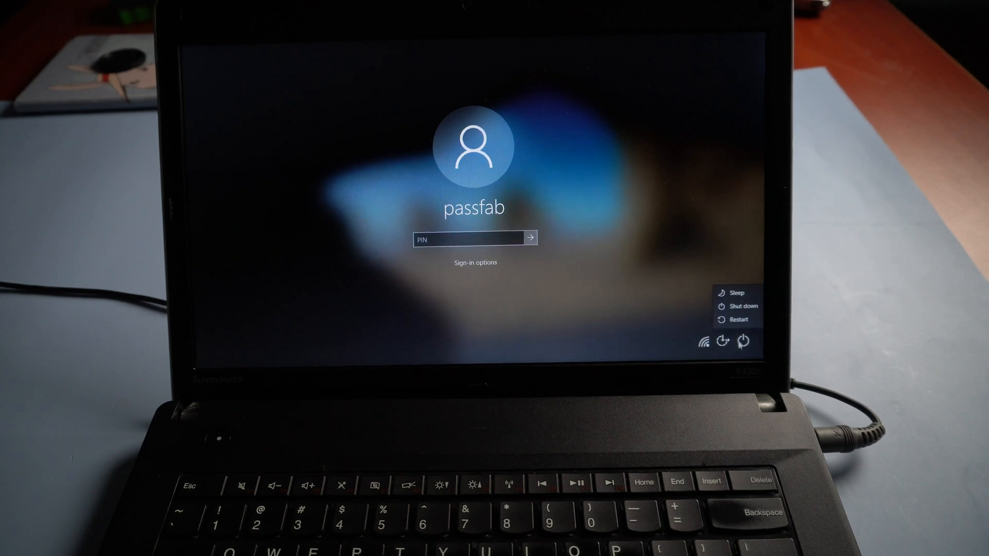
click(736, 319)
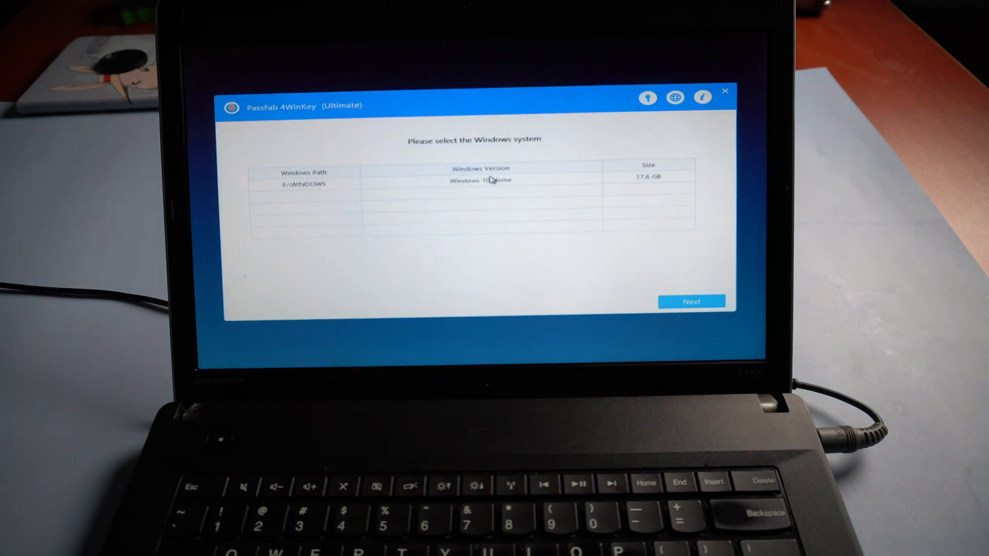
click(469, 183)
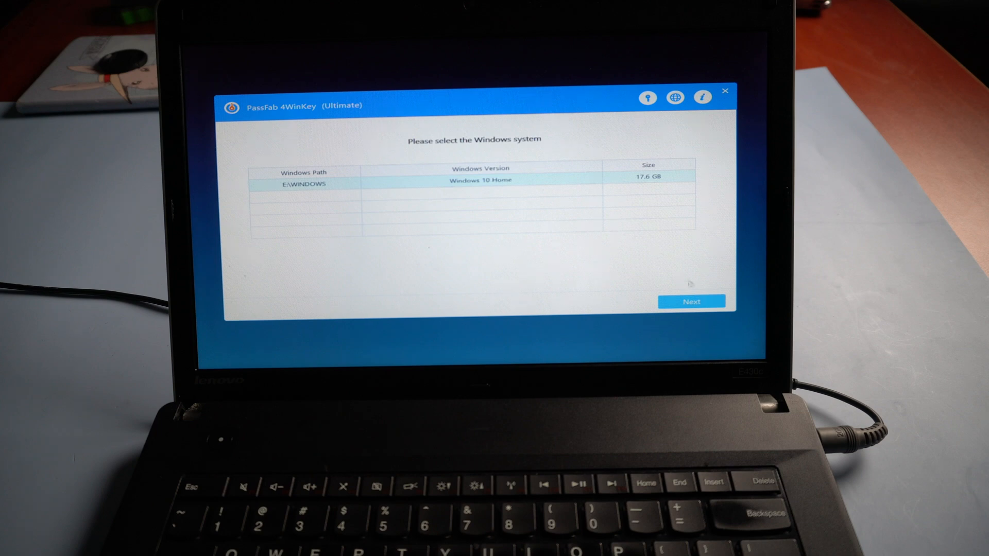
click(691, 300)
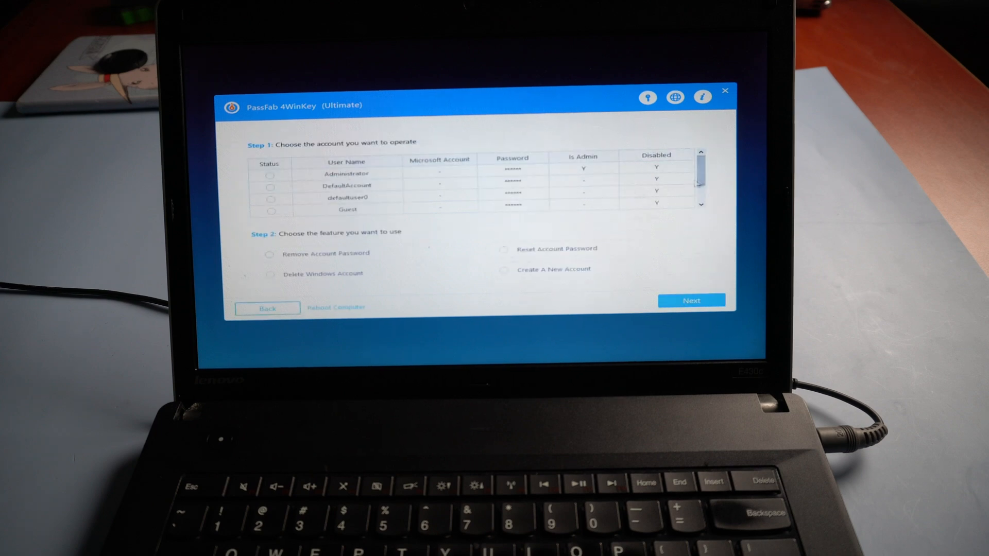
Select the passfab account with Reset Account Password and continue to the new-password prompt.
scroll(down, 3)
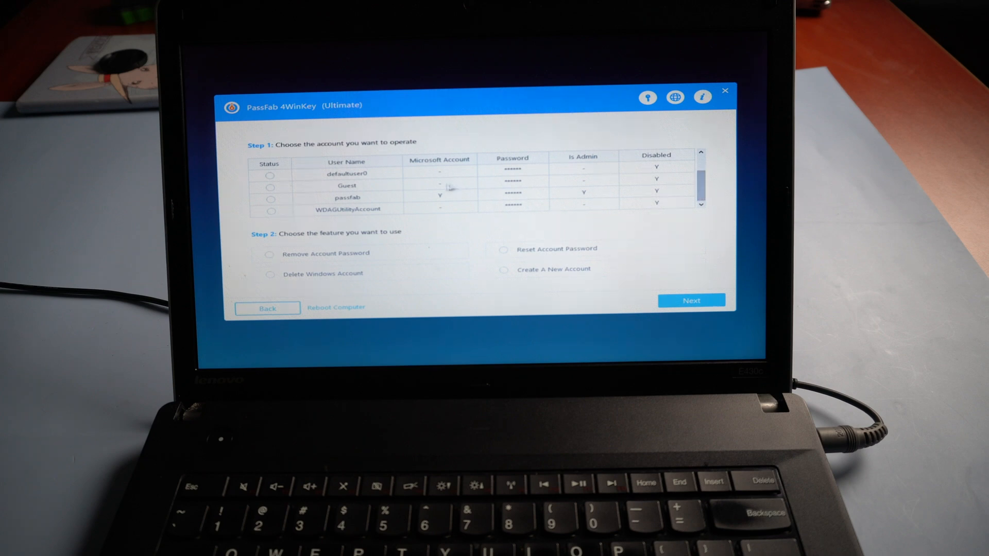
click(269, 197)
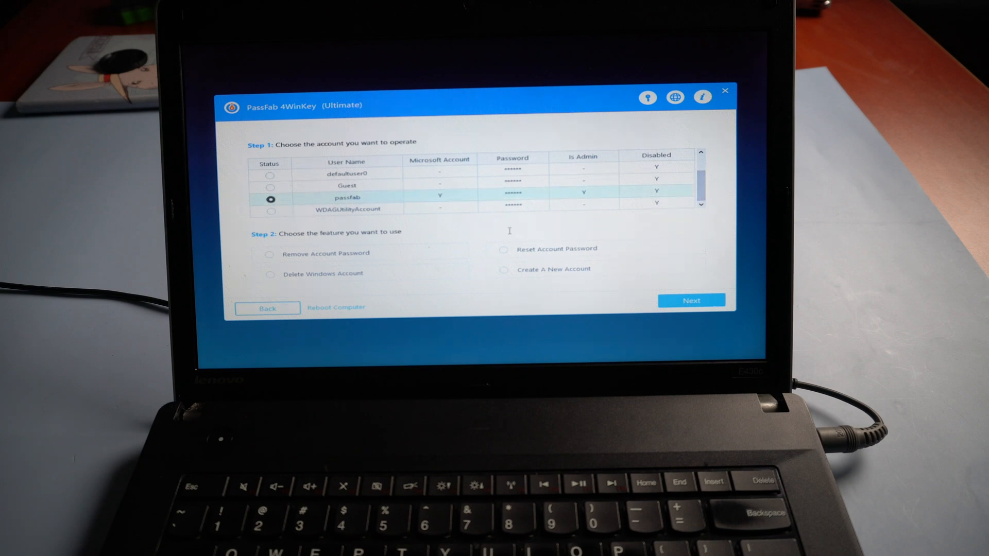
click(503, 249)
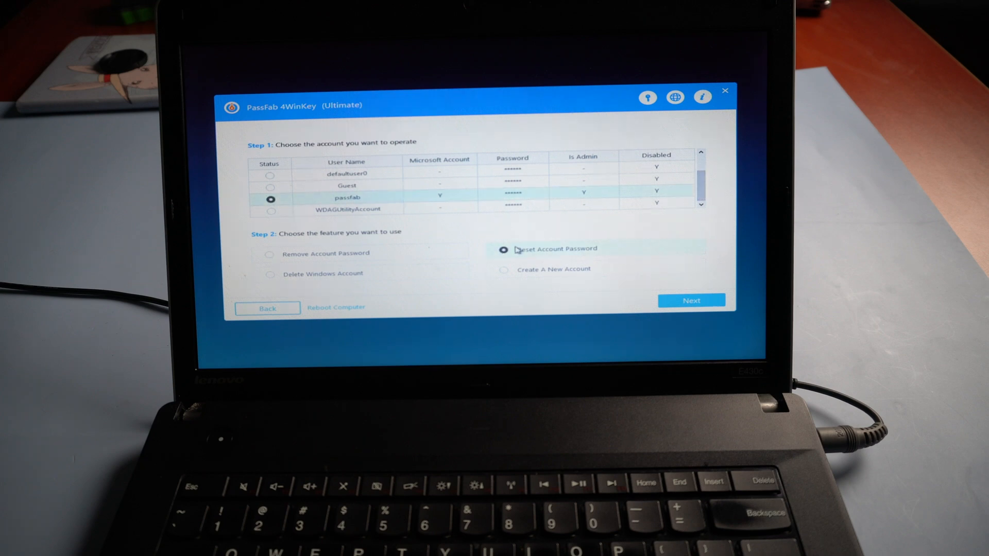
click(691, 301)
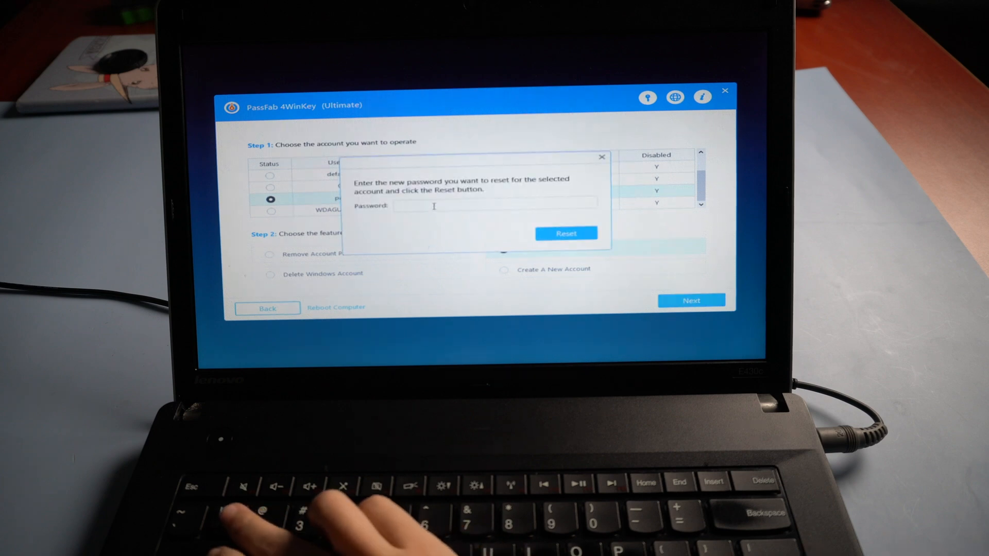
Enter the new password and reset it for the passfab account.
text(***)
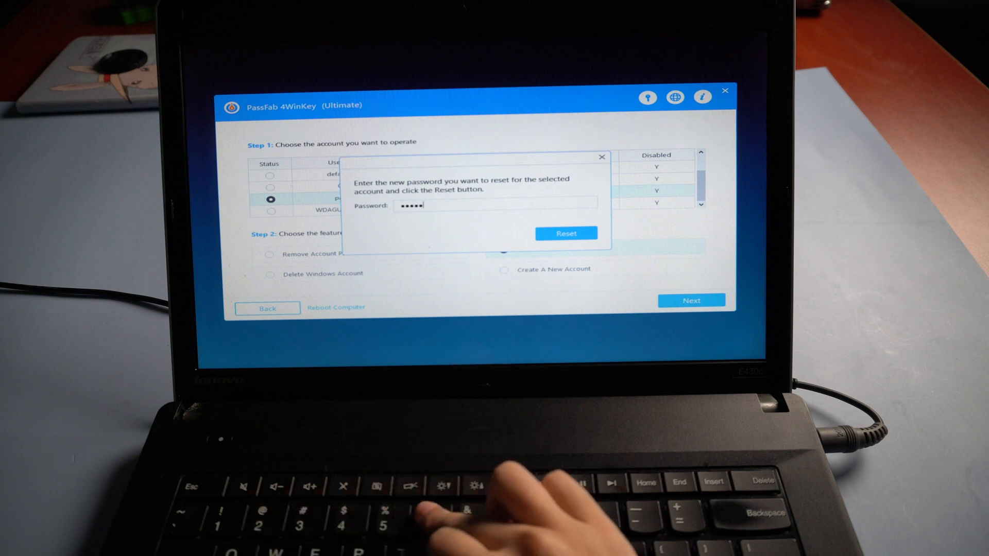
text(a)
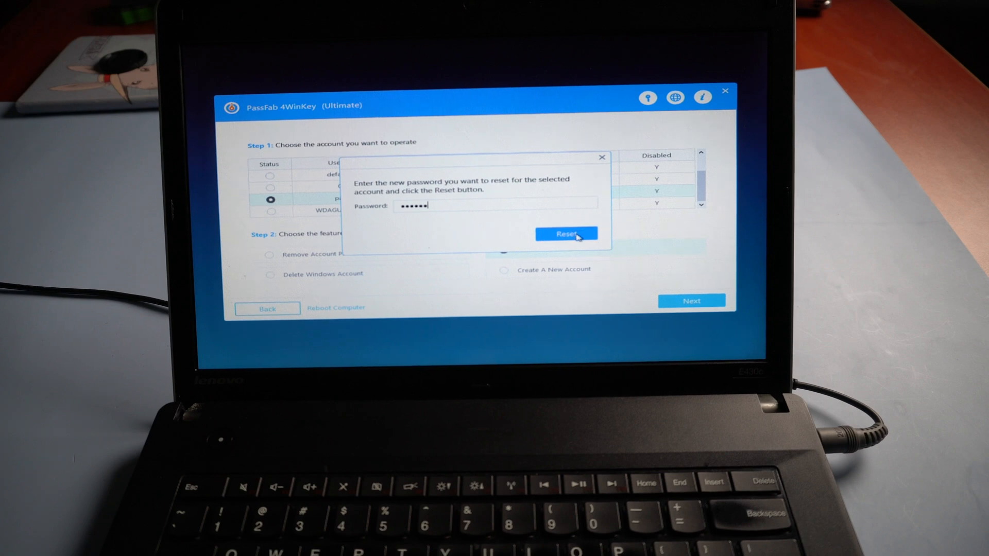
click(566, 233)
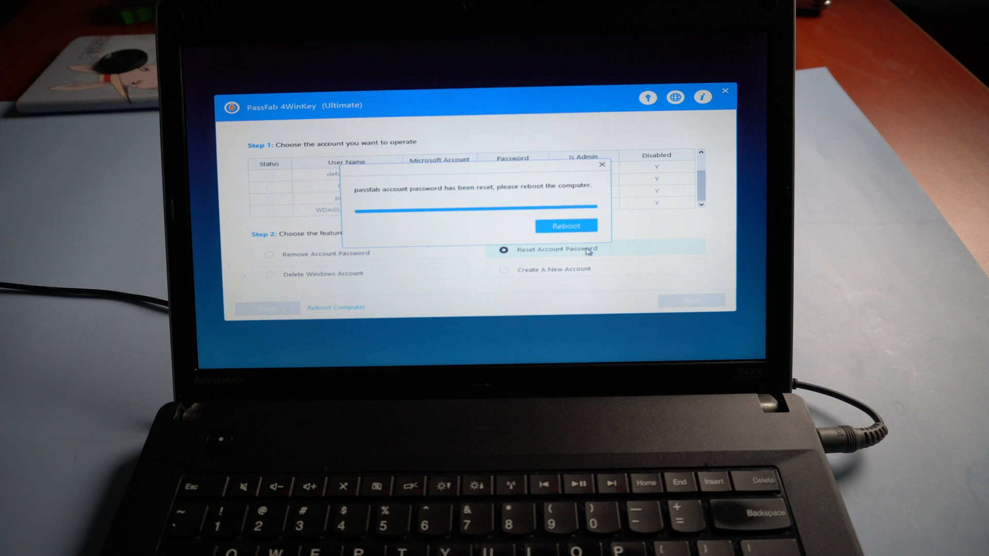
Reboot the laptop from the reset confirmation dialog into Windows.
click(564, 225)
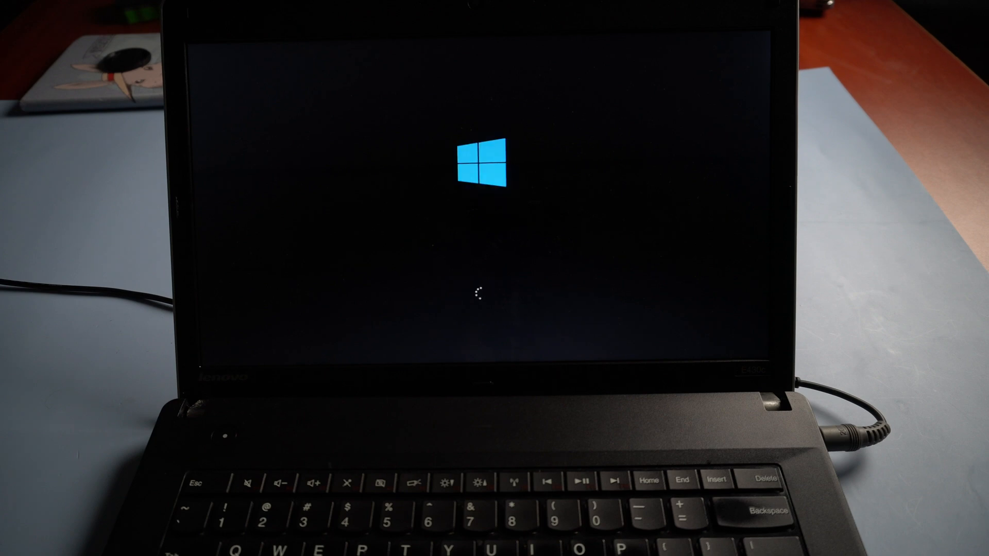